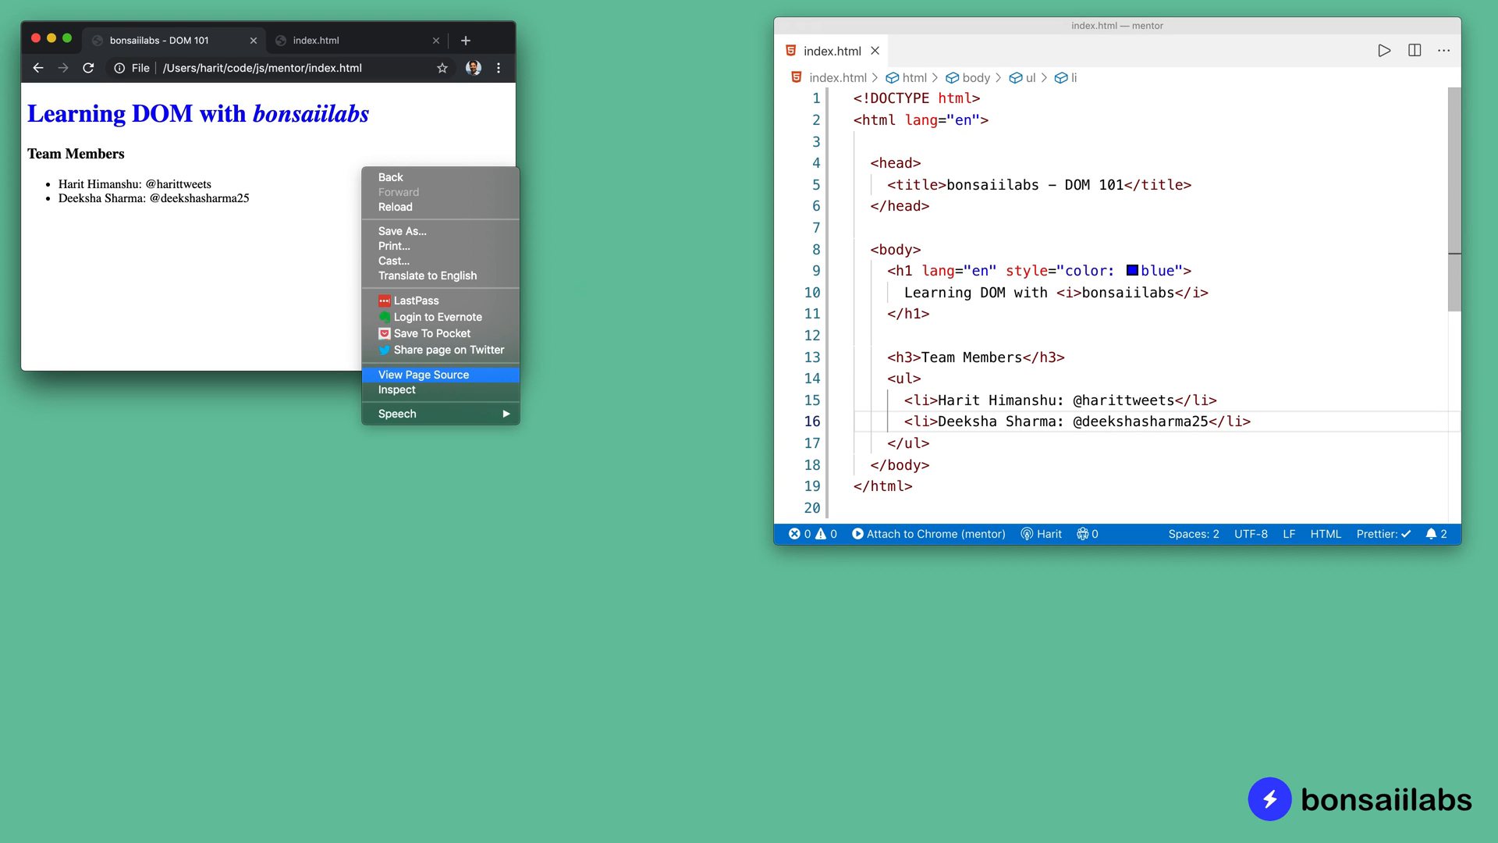
Step: View the page source of the Learning DOM with bonsaiilabs page to compare with the rendered page
left_click(422, 374)
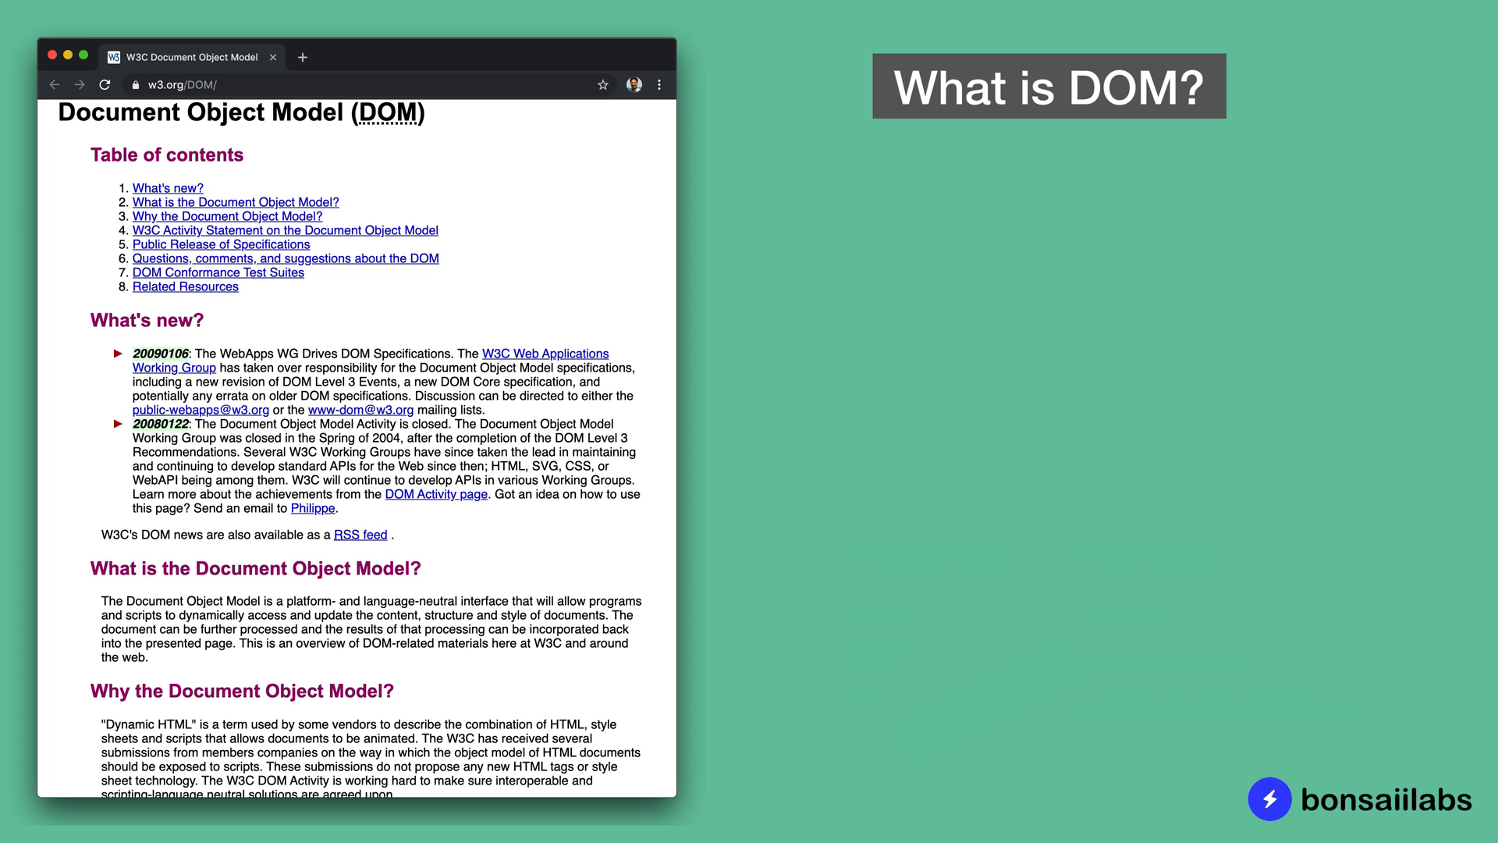
Step: Highlight the W3C phrase calling the DOM a platform- and language-neutral interface
left_click_drag(102, 601, 509, 601)
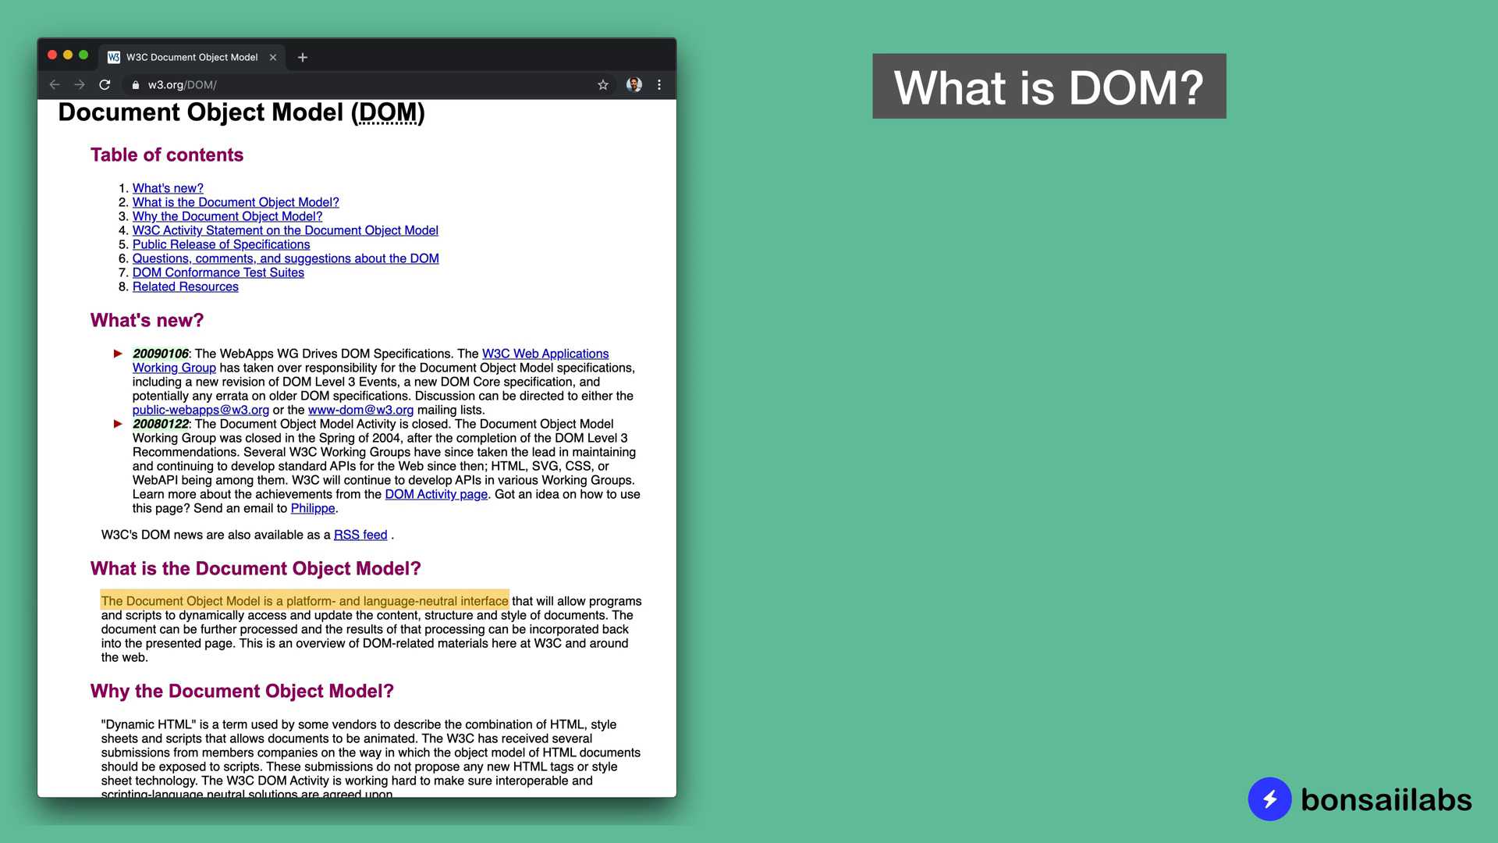